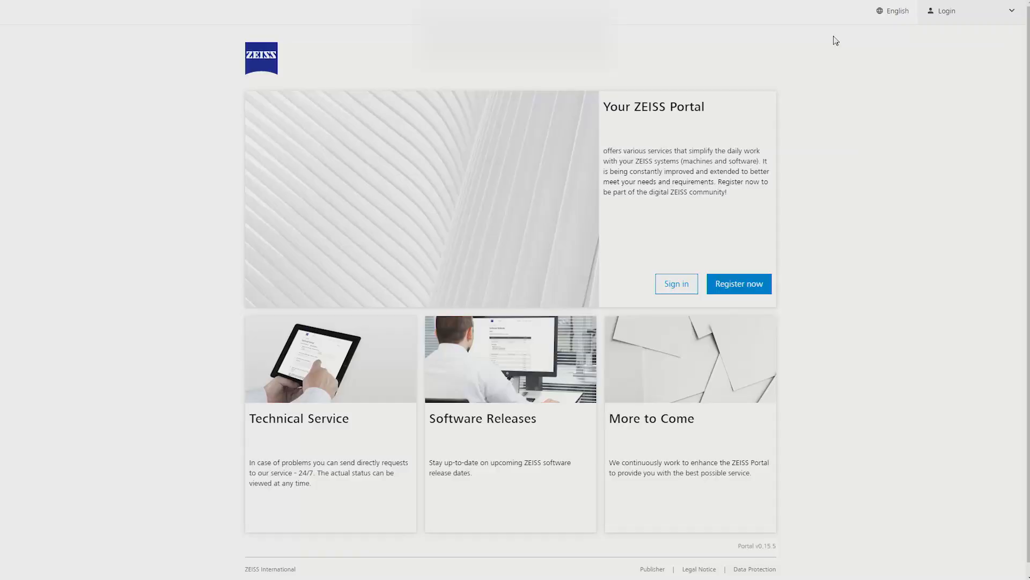
{"action": "mouse_move", "coordinate": [722, 298]}
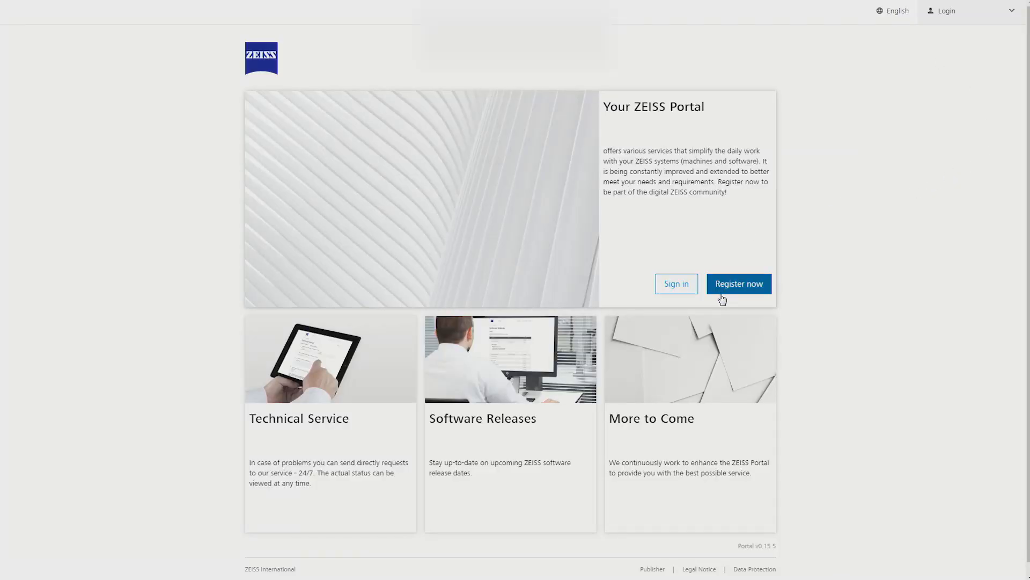
- Begin a new ZEISS account registration, entering 'Gio' as the first name
{"action": "left_click", "coordinate": [738, 284]}
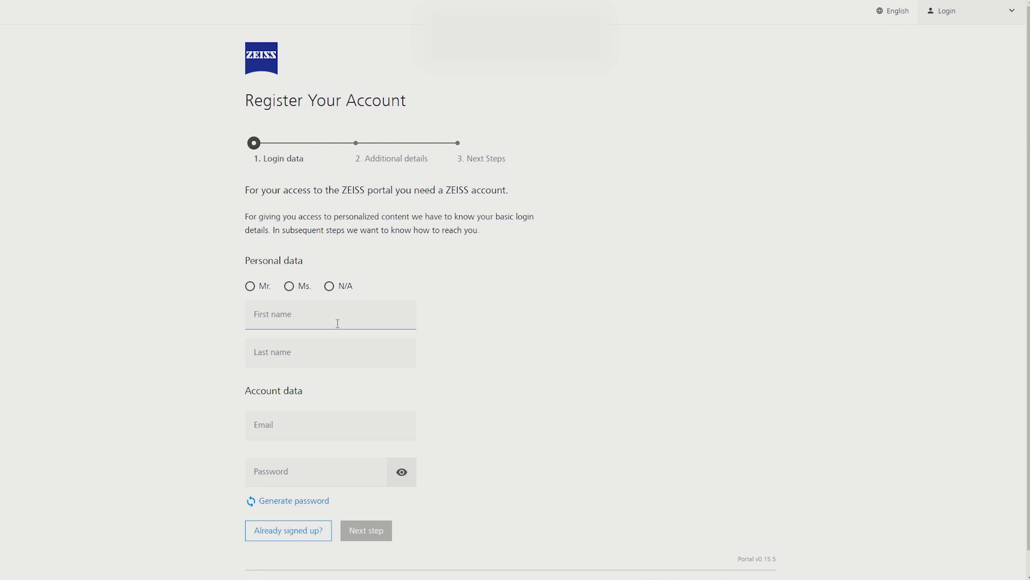
{"action": "type", "text": "Gio"}
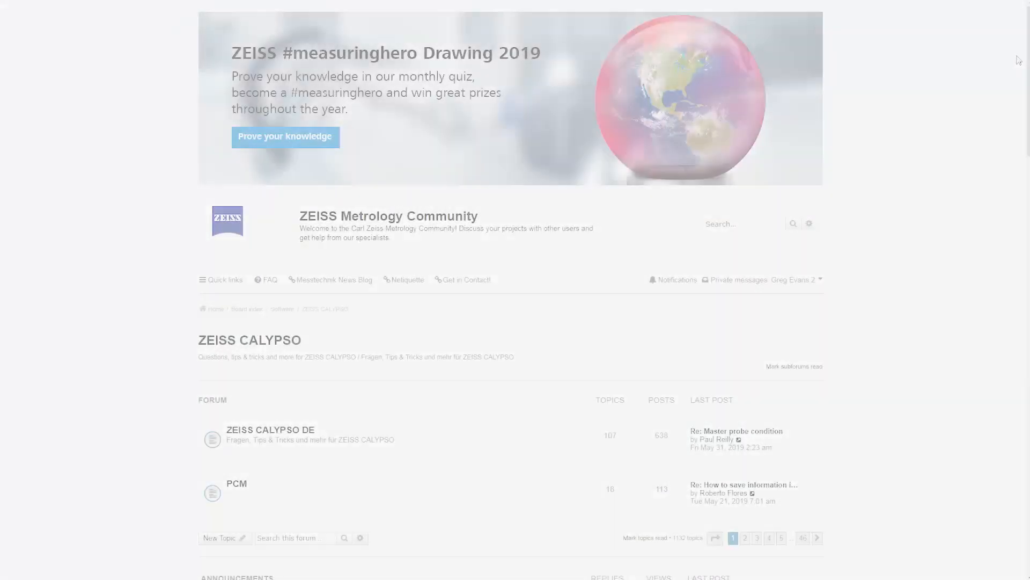
- Locate and read the Invalid Geometry discussion thread in the ZEISS CALYPSO forum
{"action": "scroll", "scroll_direction": "down", "scroll_amount": 3}
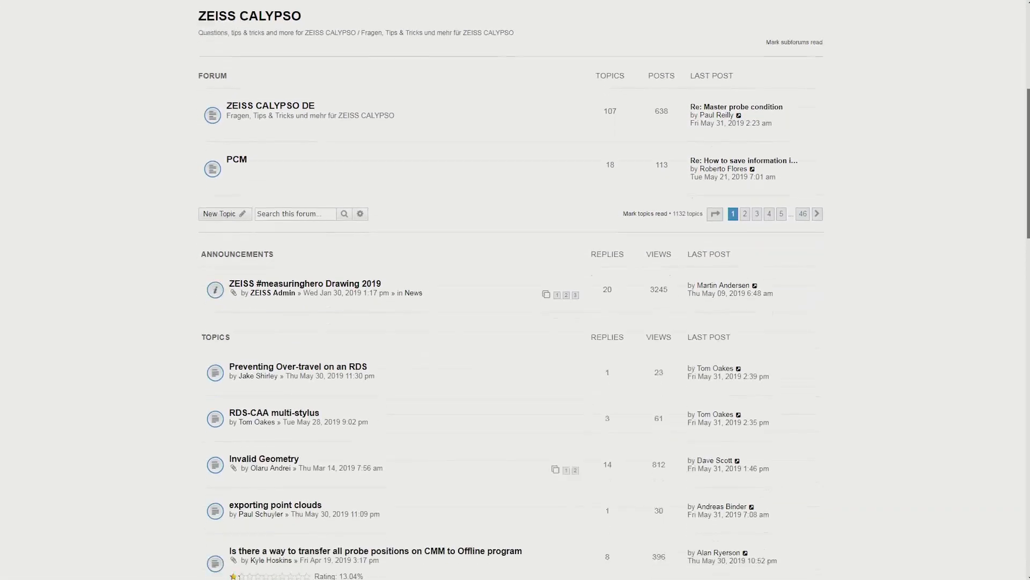
{"action": "scroll", "scroll_direction": "down", "scroll_amount": 3}
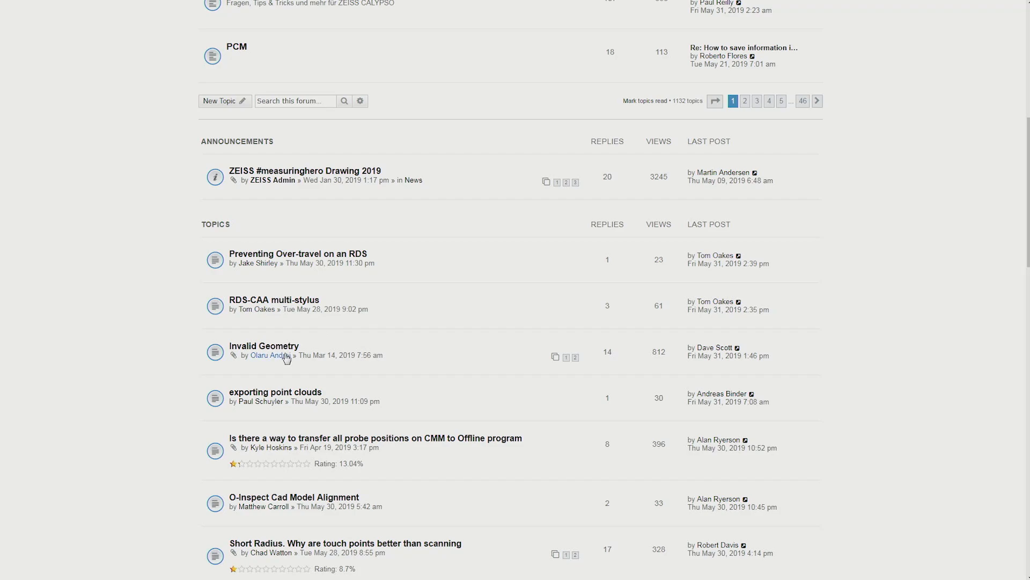
{"action": "left_click", "coordinate": [264, 345]}
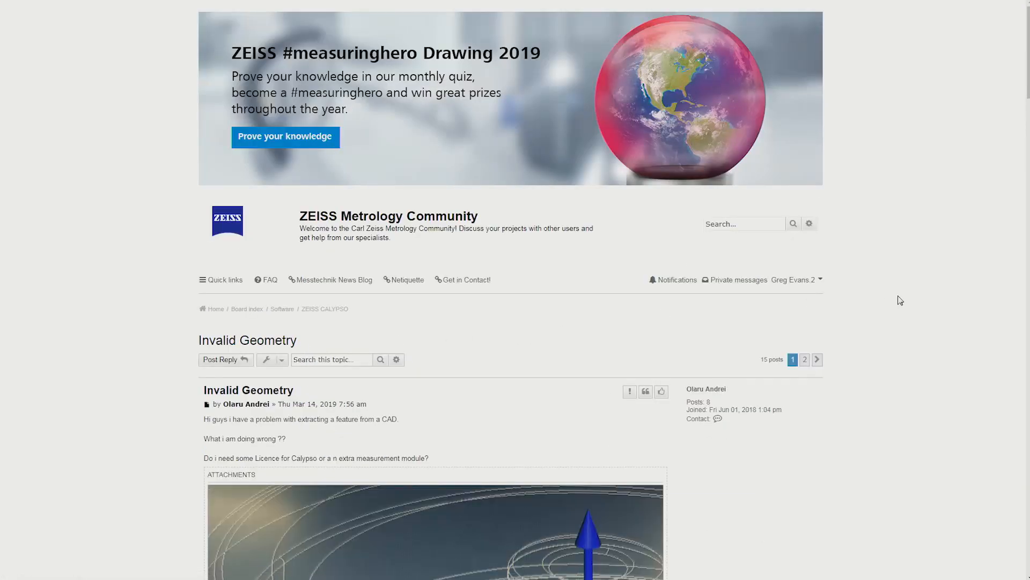
{"action": "scroll", "scroll_direction": "down", "scroll_amount": 3}
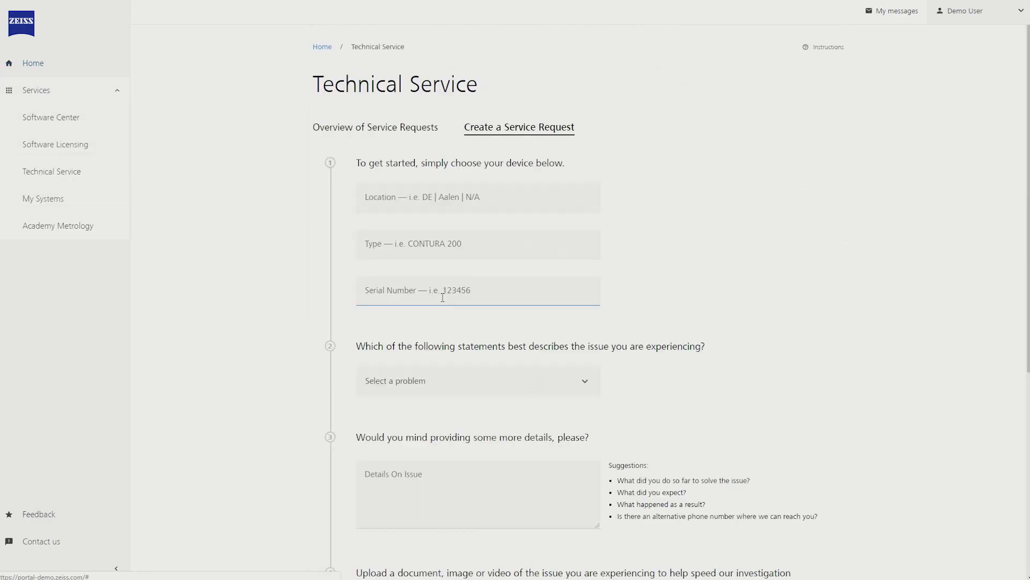
- Enter 'DE | Oberkochen | N/A' as the service request location and move to the Software Center
{"action": "type", "text": "DE | Oberkochen | N/A"}
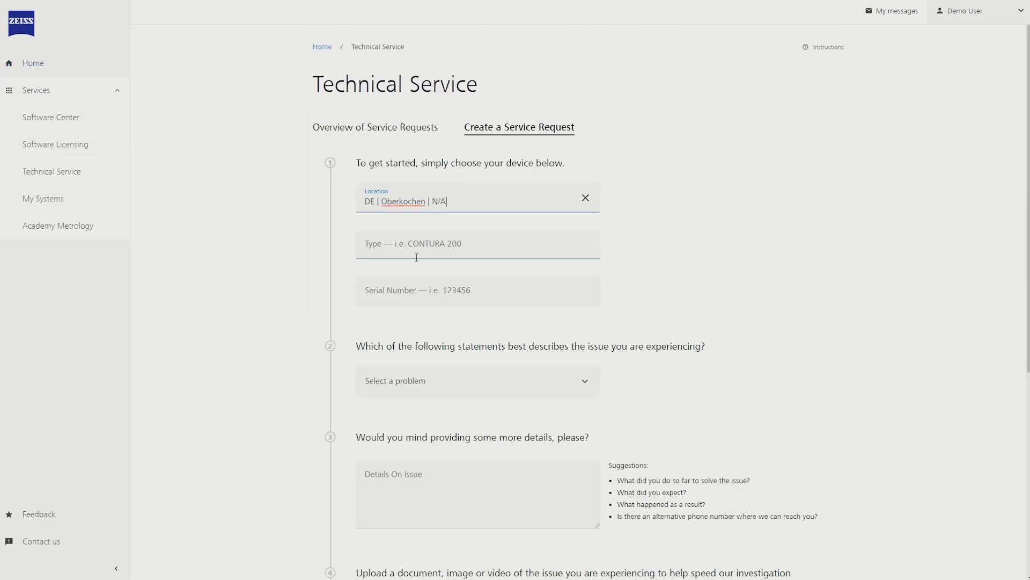
{"action": "left_click", "coordinate": [51, 117]}
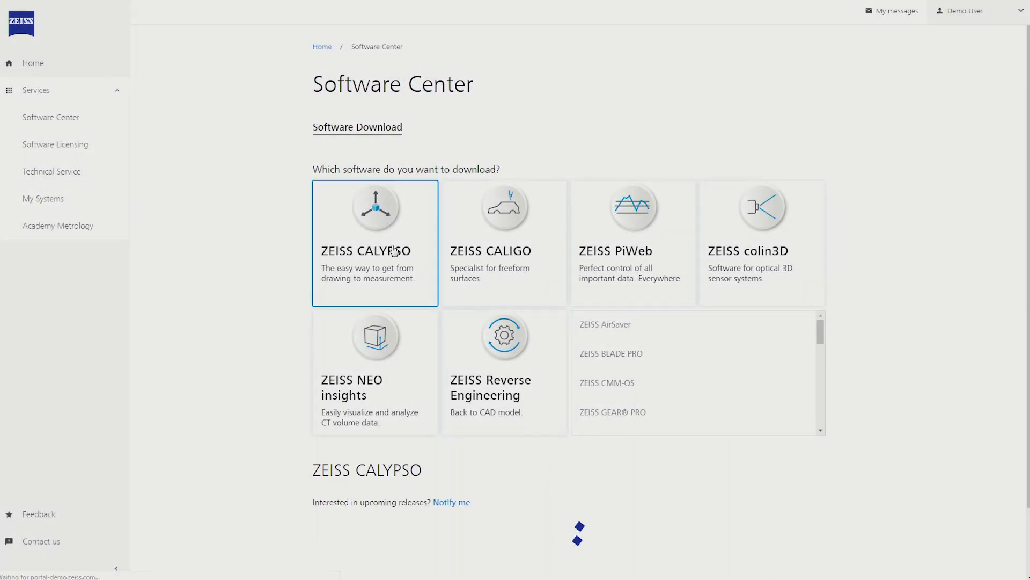
- Scroll through the home dashboard tiles: Technical Service, My Systems, Academy Metrology, Community
{"action": "scroll", "scroll_direction": "down", "scroll_amount": 3}
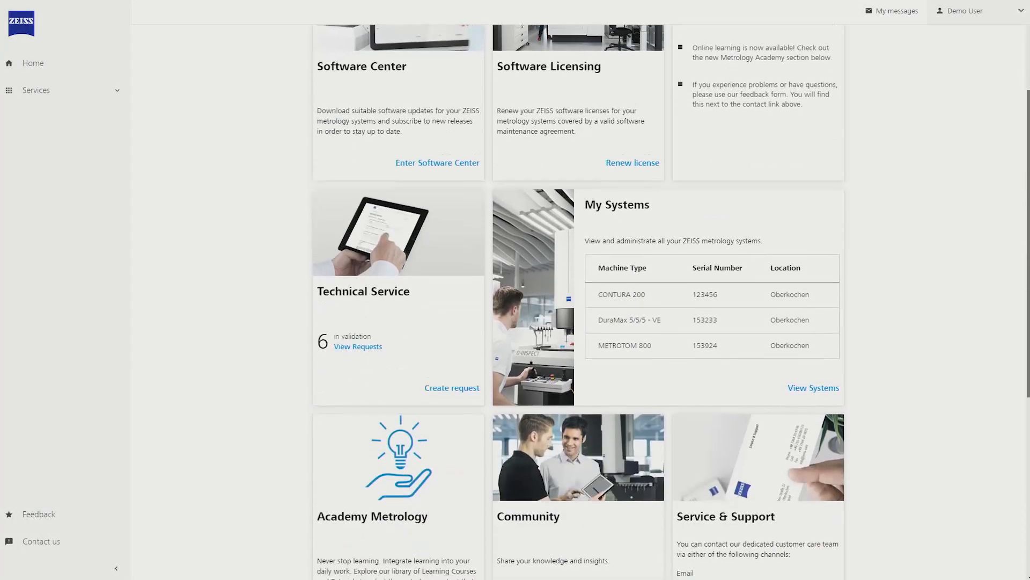
{"action": "scroll", "scroll_direction": "down", "scroll_amount": 3}
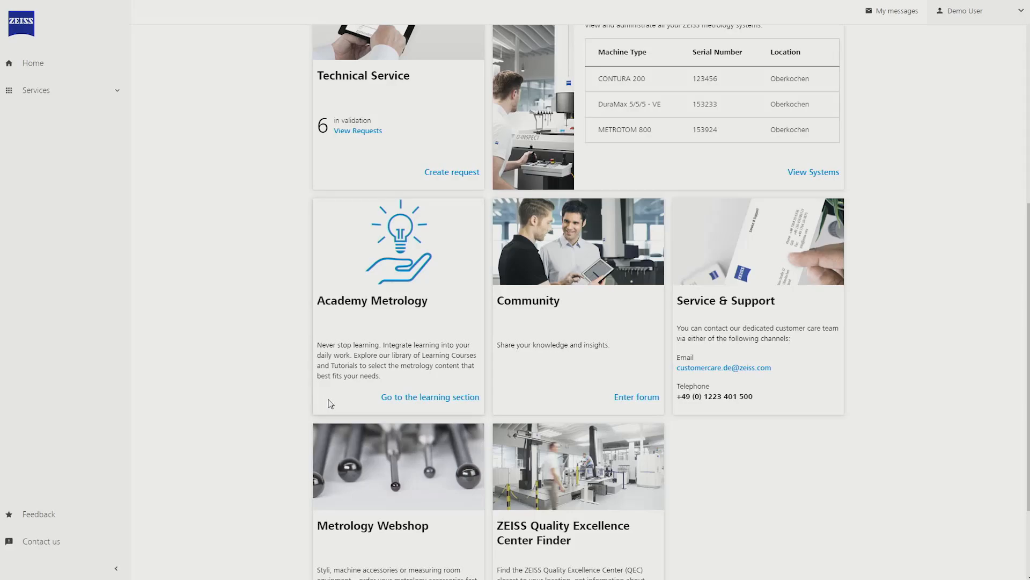